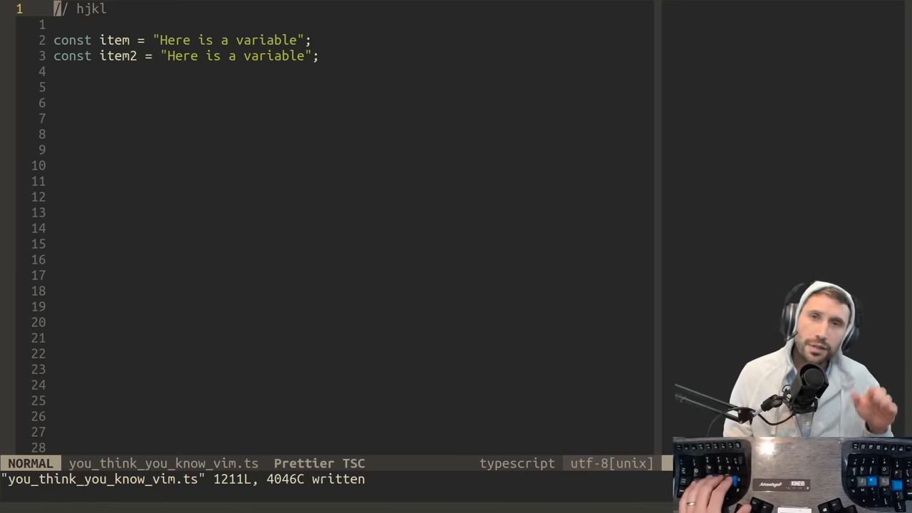
Step: Practise Vim motions, then replace the blank if (foobar) line with '// entire line'
key(j)
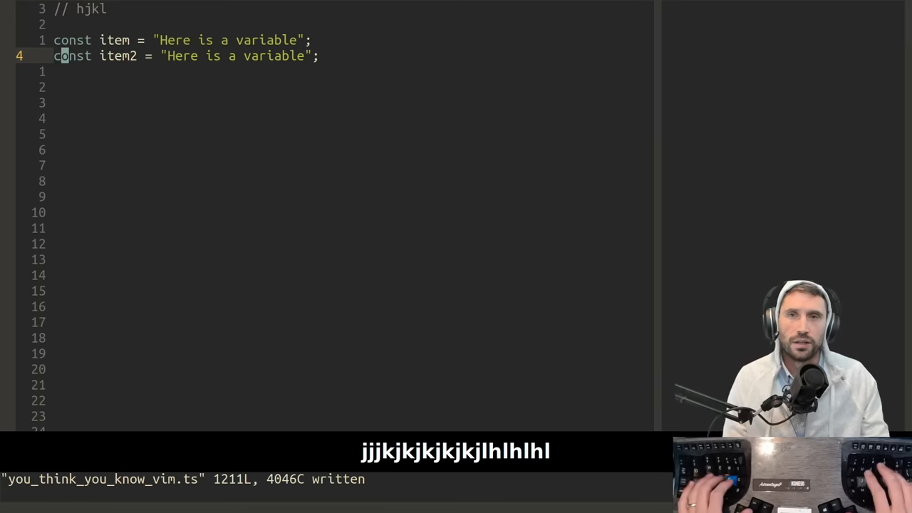
text(}}jwwwbbbe)
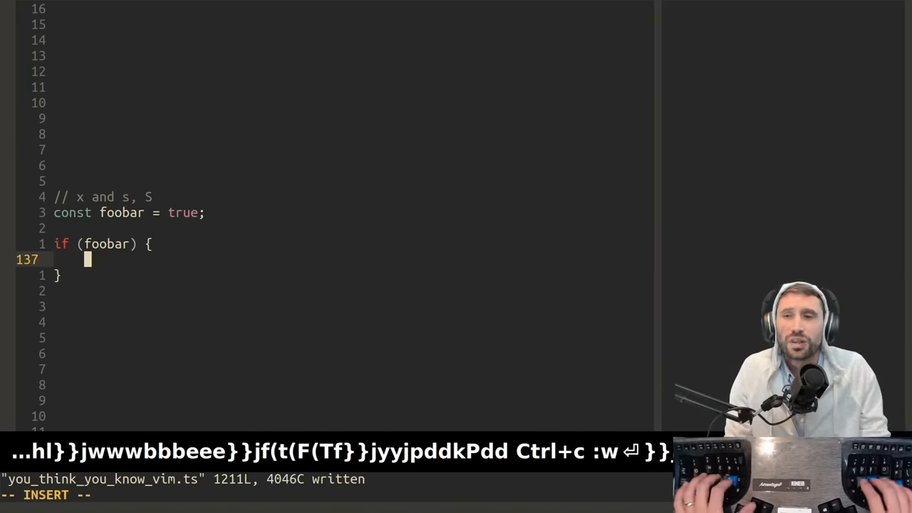
text(// entire line)
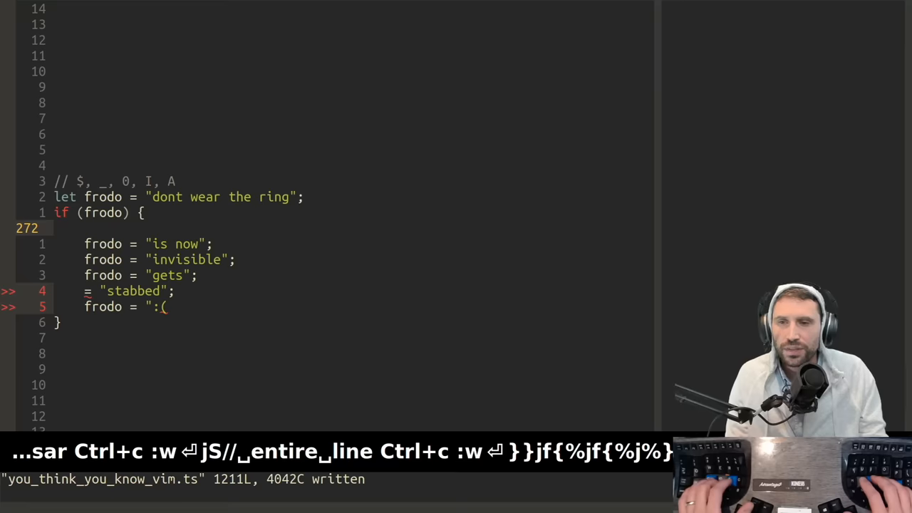
key(j)
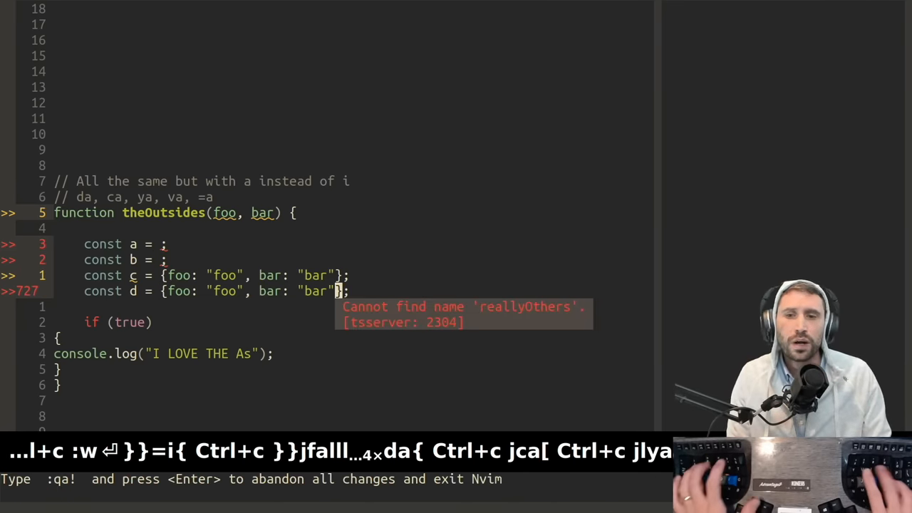
Step: Clear the bracketed values of const a and b in theOutsides, leaving c and d
key(>)
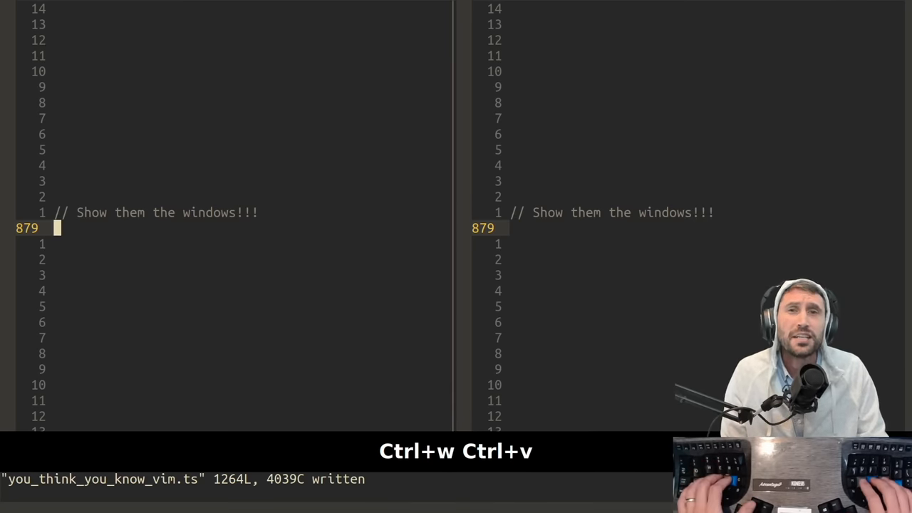
Step: Split into three windows with netrw browsing ~/personal top-left, focus on the right
key(ctrl+w)
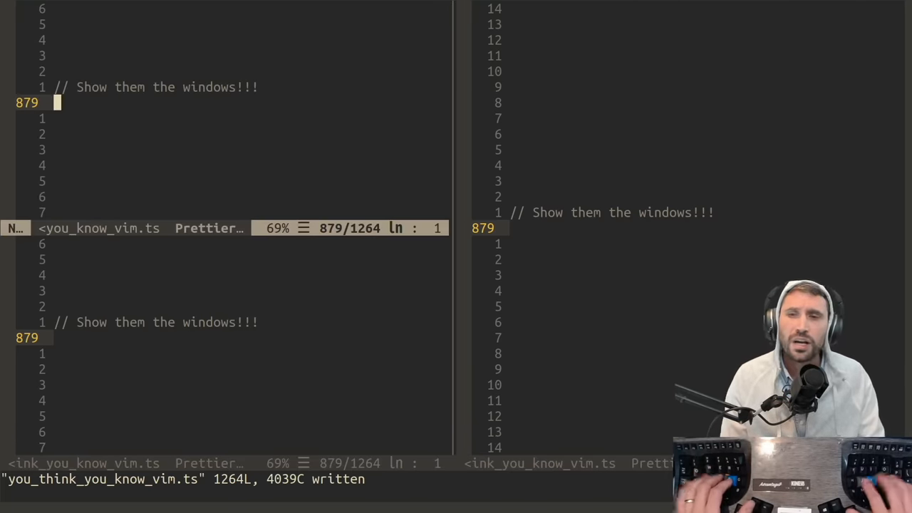
text(:Ex)
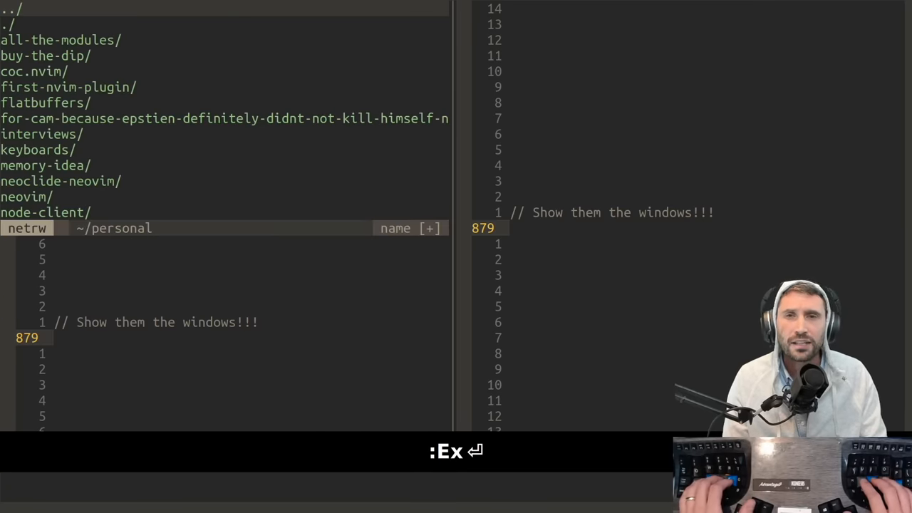
key(ctrl+w l)
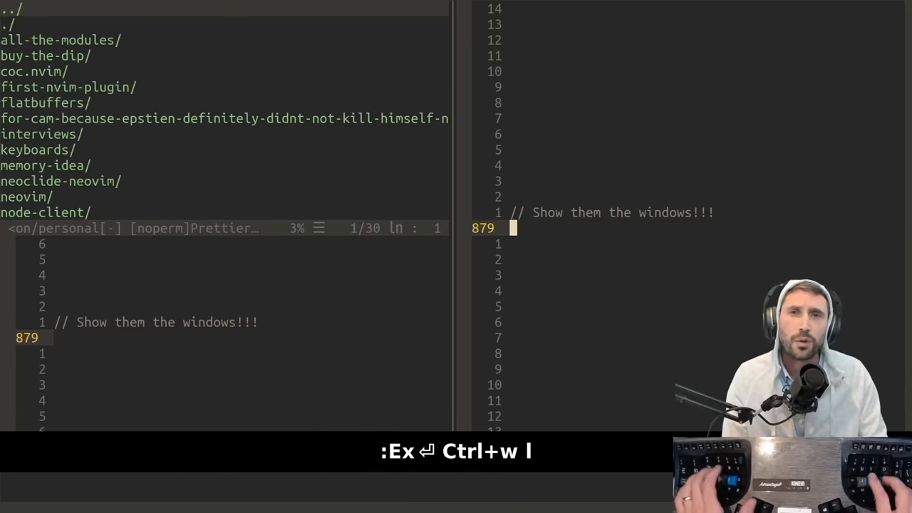